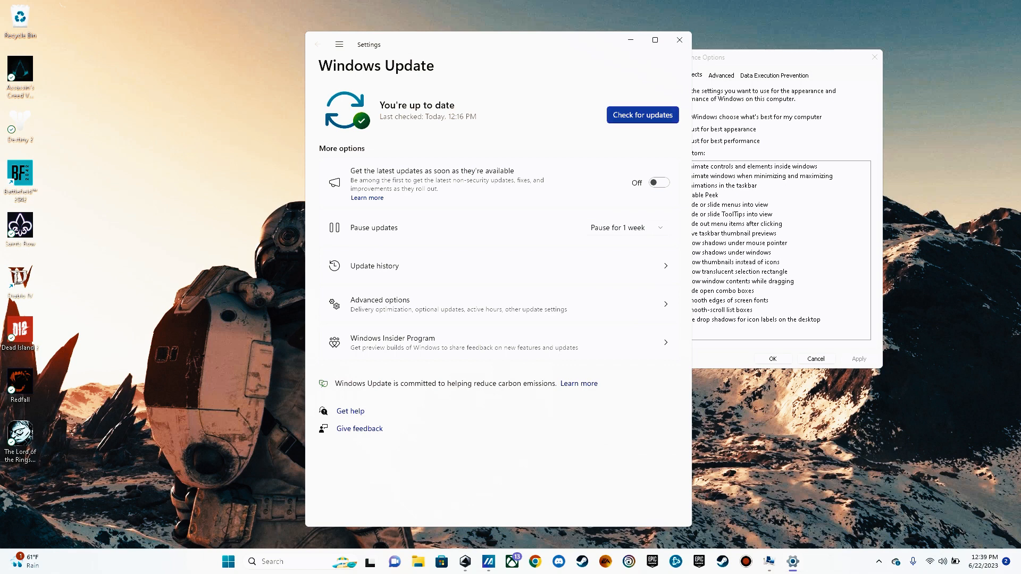
Step: Run a Windows update check and leave 'Get the latest updates as soon as they're available' off
{"action": "left_click", "coordinate": [643, 115]}
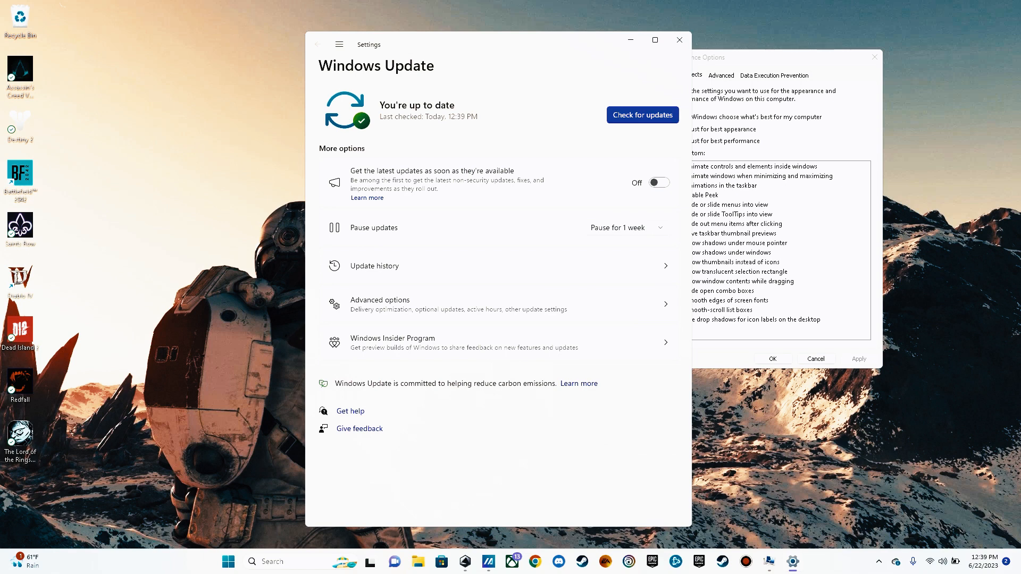
{"action": "left_click", "coordinate": [659, 183]}
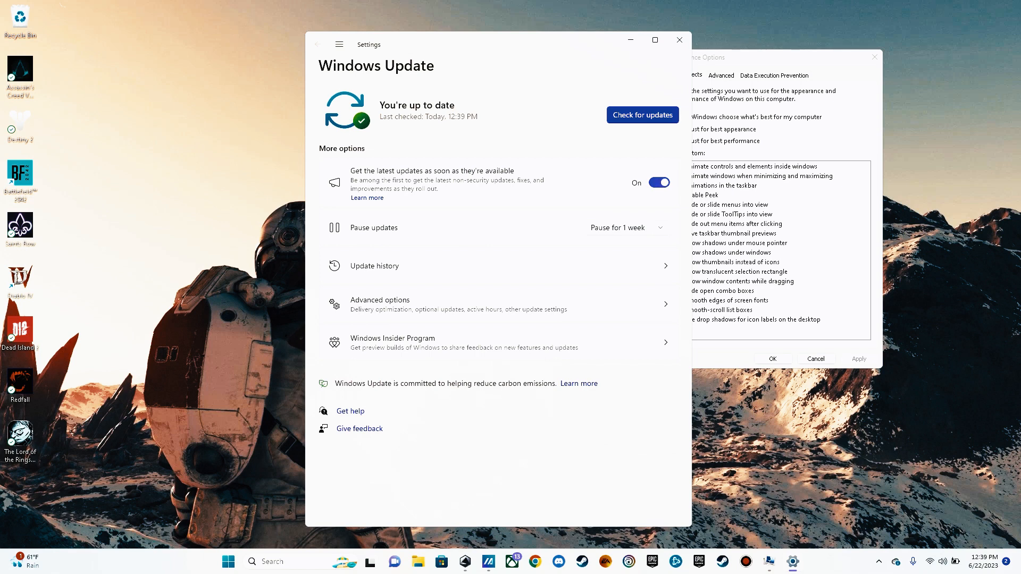
{"action": "left_click", "coordinate": [660, 183]}
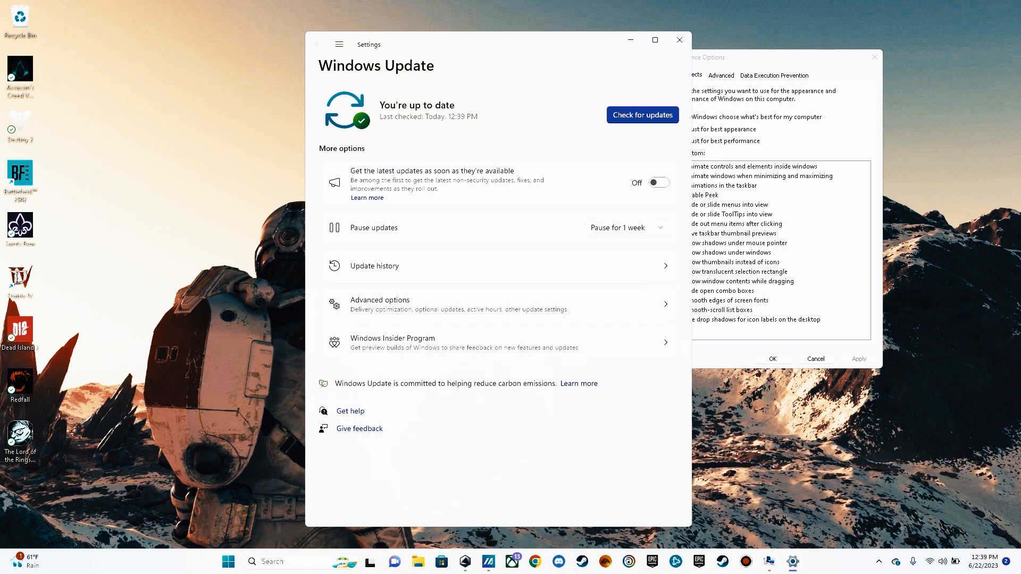
{"action": "mouse_move", "coordinate": [680, 40]}
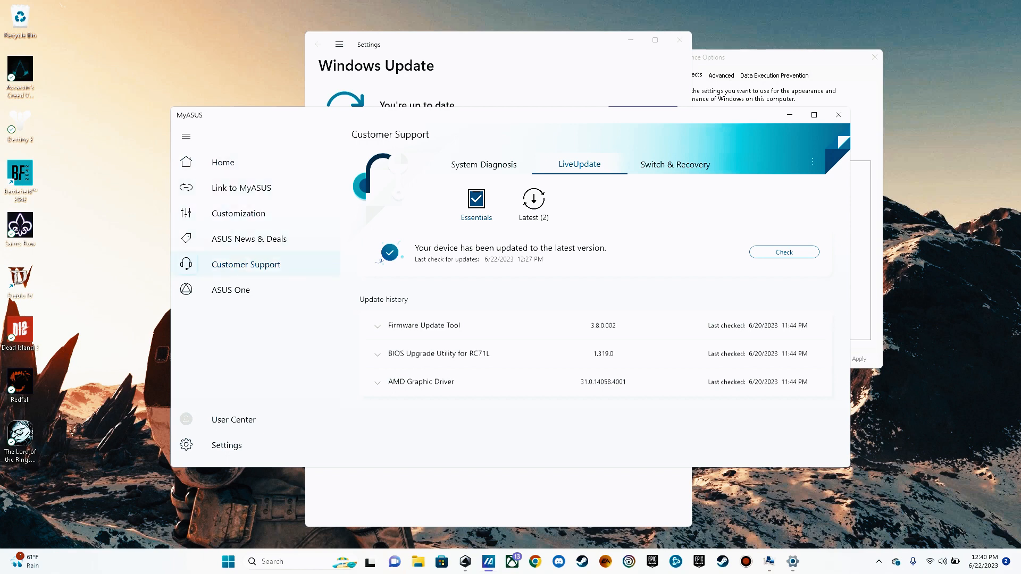
Step: Review LiveUpdate status and bring up System Diagnosis with CPU, fan and battery readings
{"action": "left_click", "coordinate": [483, 164]}
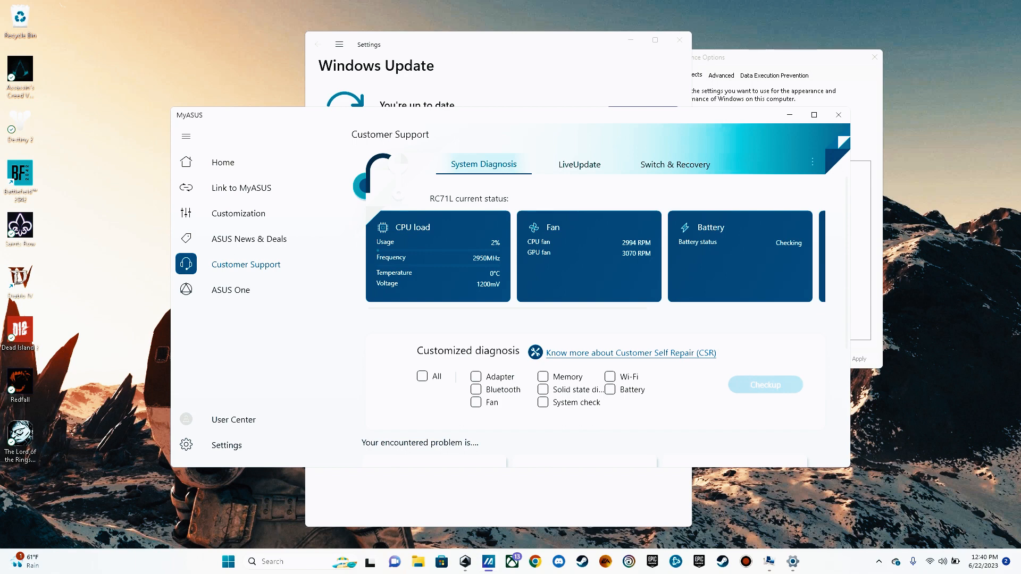
{"action": "left_click", "coordinate": [579, 164]}
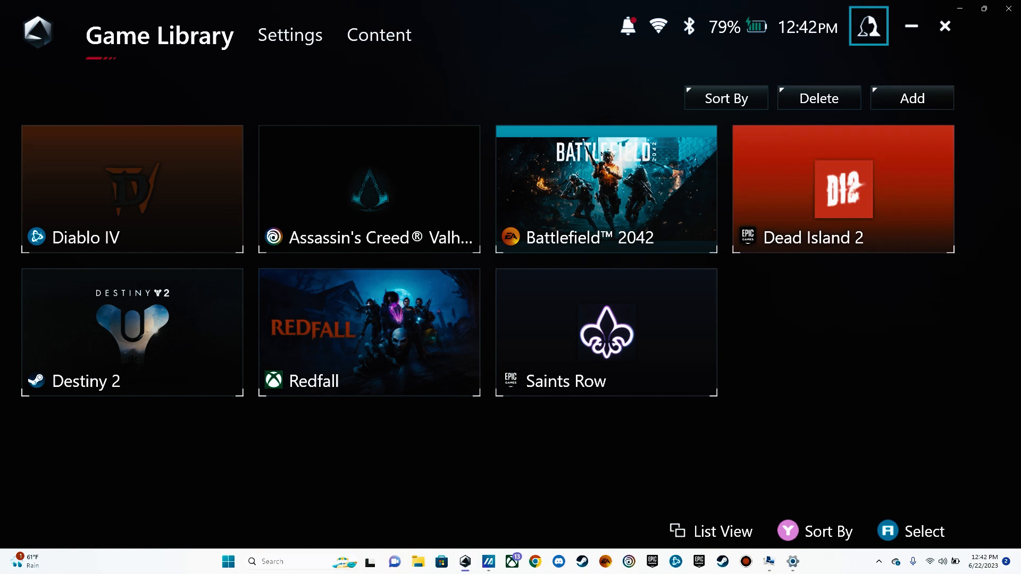
Step: Go to the Content section to reach the Update Center
{"action": "left_click", "coordinate": [379, 34]}
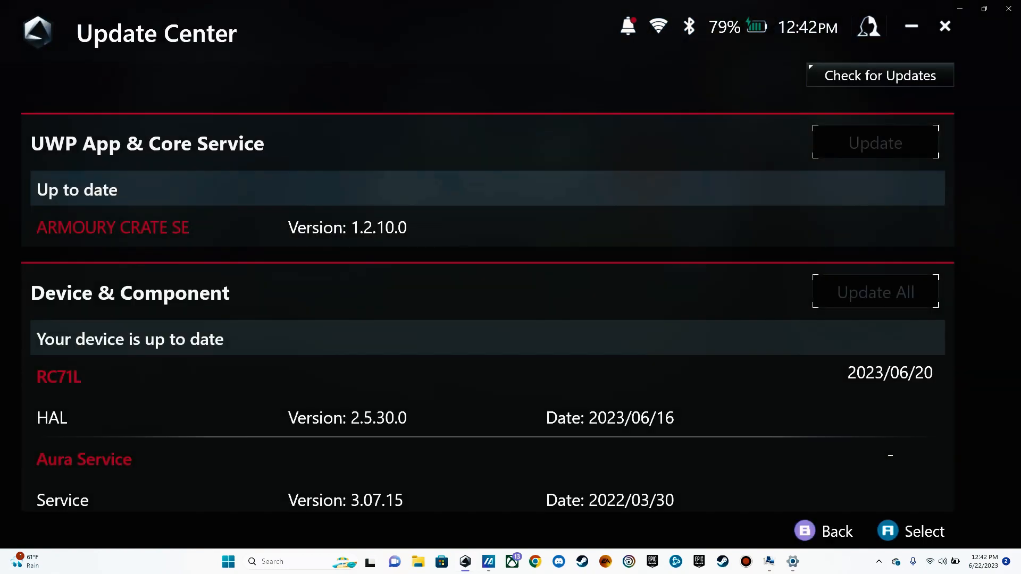
Step: Check for app and device updates in Update Center, then return to the Content page
{"action": "left_click", "coordinate": [879, 74]}
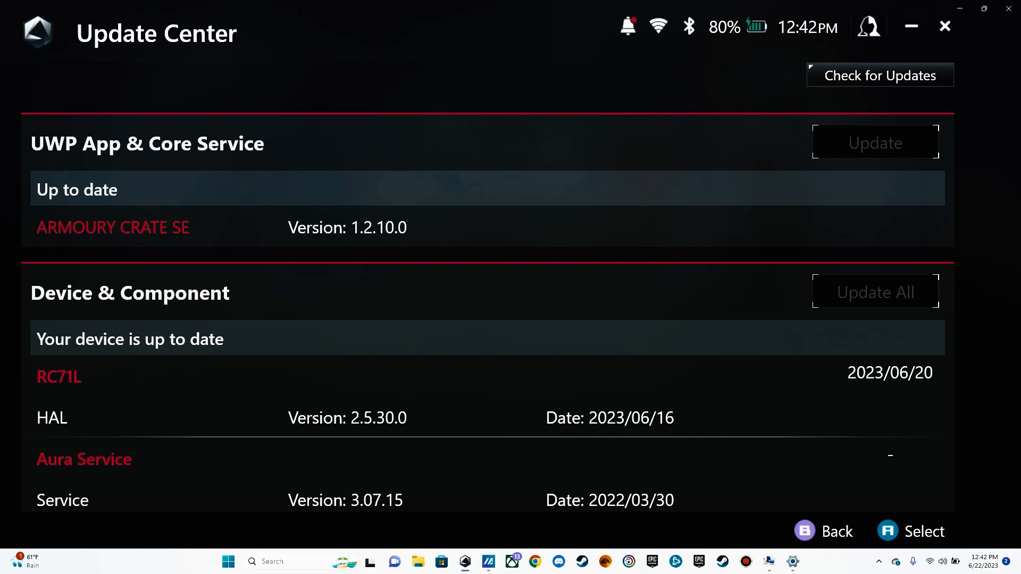
{"action": "left_click", "coordinate": [805, 530]}
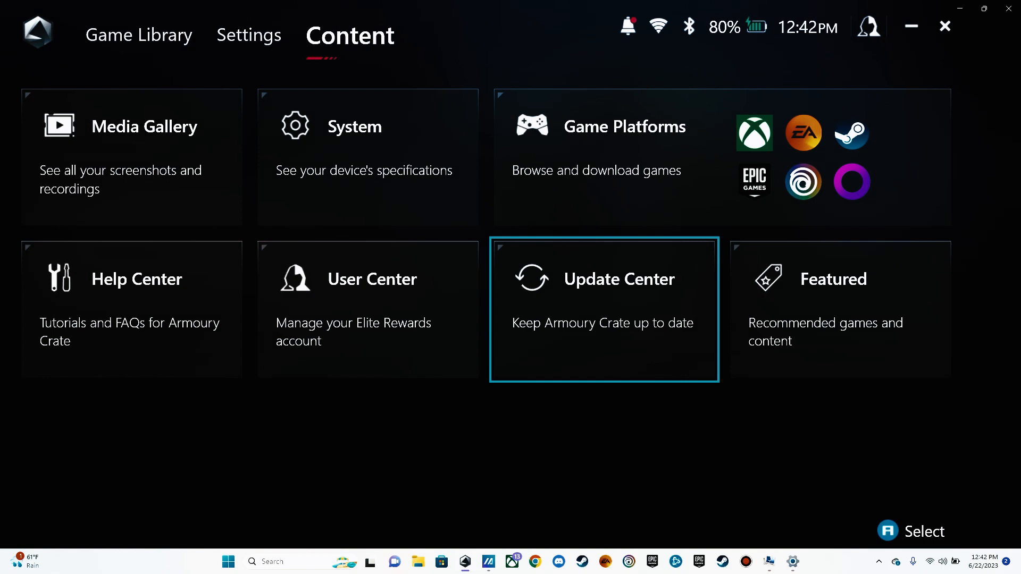
Step: Bring up the Operating Mode options from the Settings section
{"action": "left_click", "coordinate": [249, 35]}
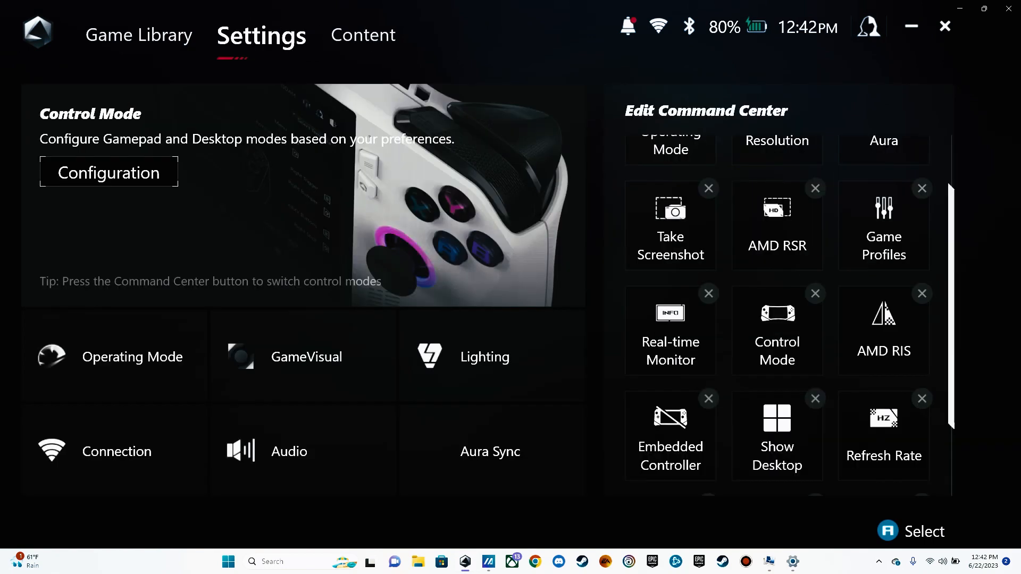
{"action": "left_click", "coordinate": [132, 358]}
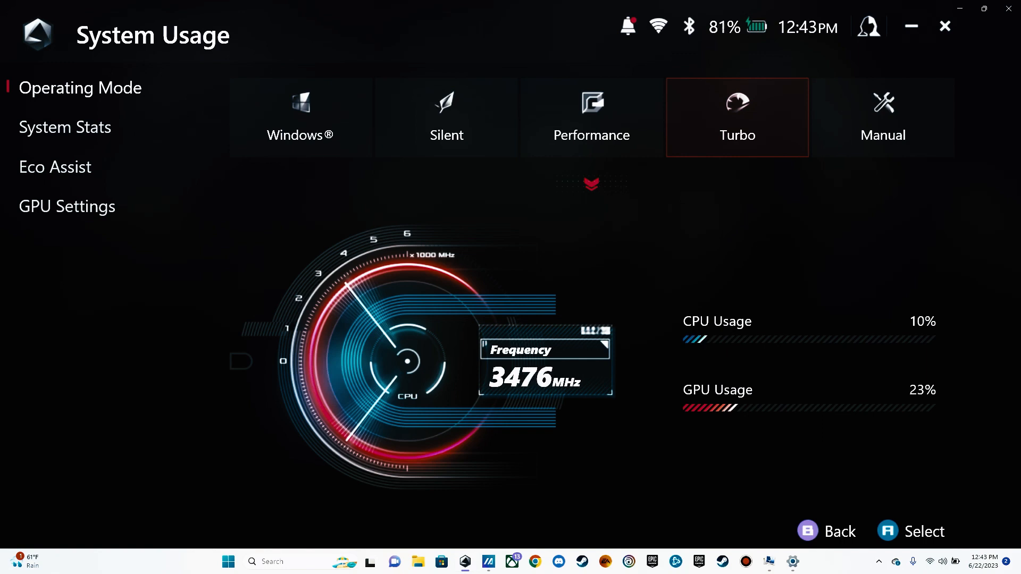
Step: Change the operating mode from Turbo to Windows, then to Performance
{"action": "left_click", "coordinate": [301, 116]}
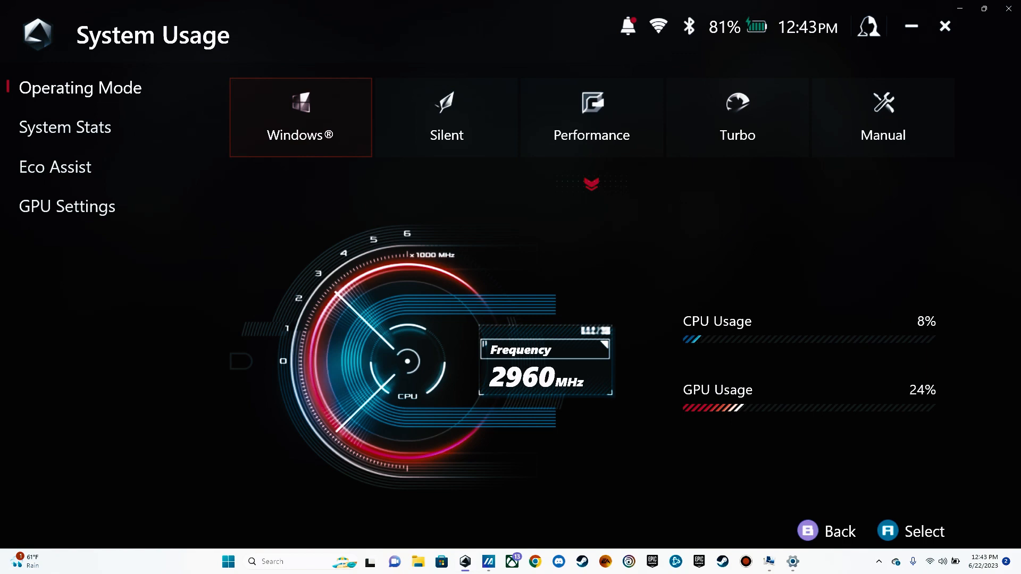
{"action": "left_click", "coordinate": [591, 116]}
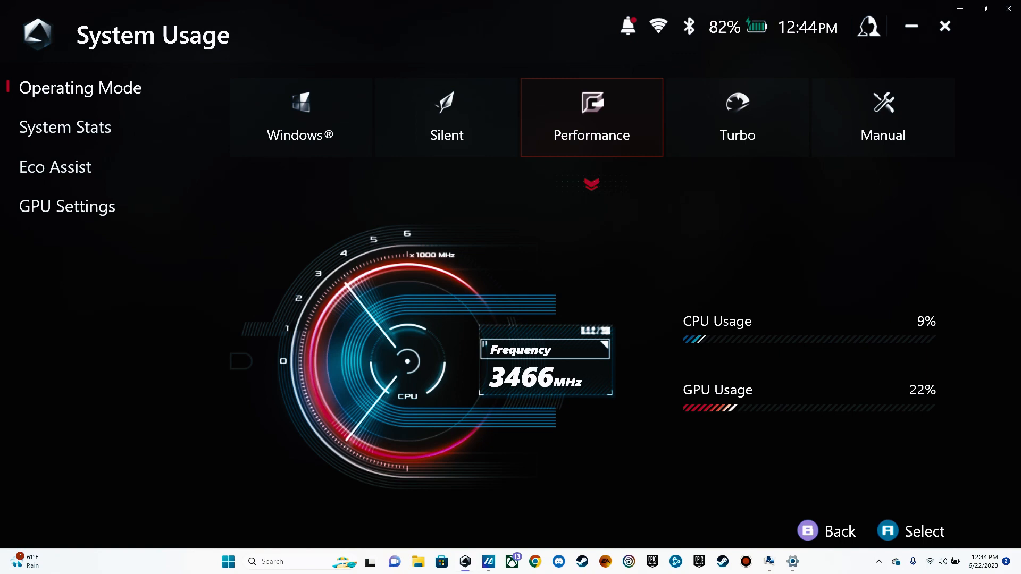
Step: Try Turbo mode, return to Performance, and view the GPU Settings with 8G assigned
{"action": "left_click", "coordinate": [737, 117]}
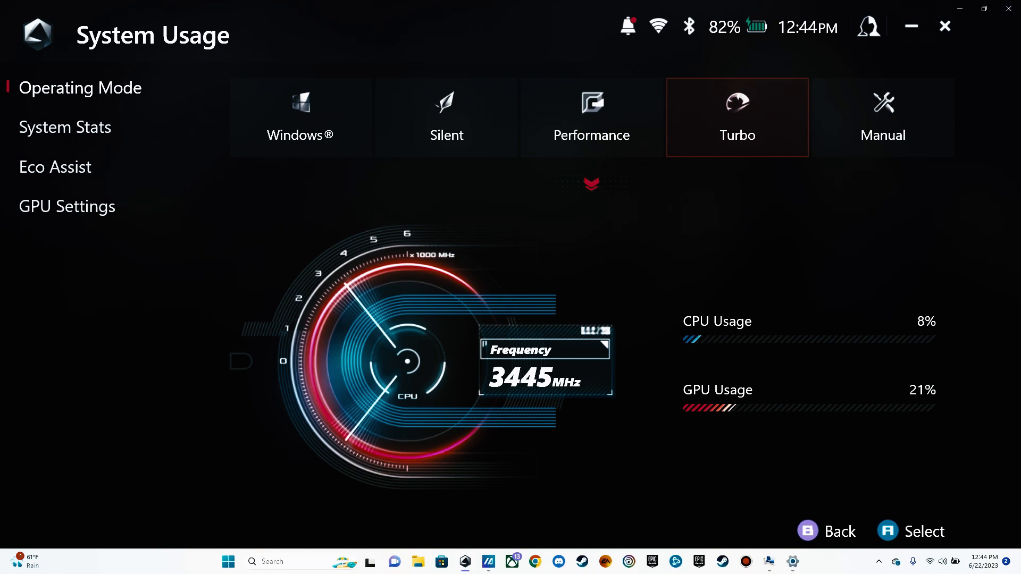
{"action": "left_click", "coordinate": [591, 117]}
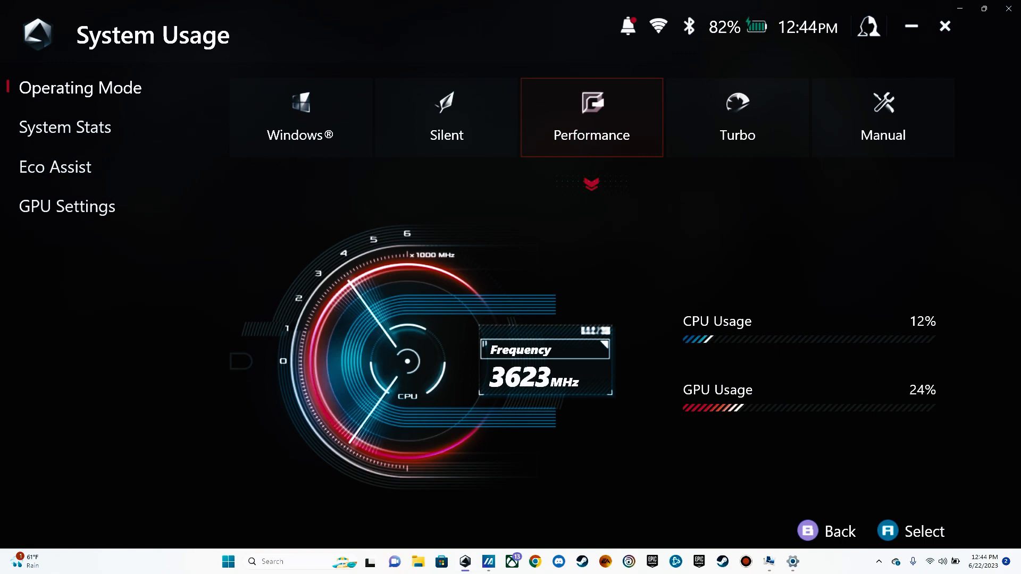
{"action": "left_click", "coordinate": [66, 206]}
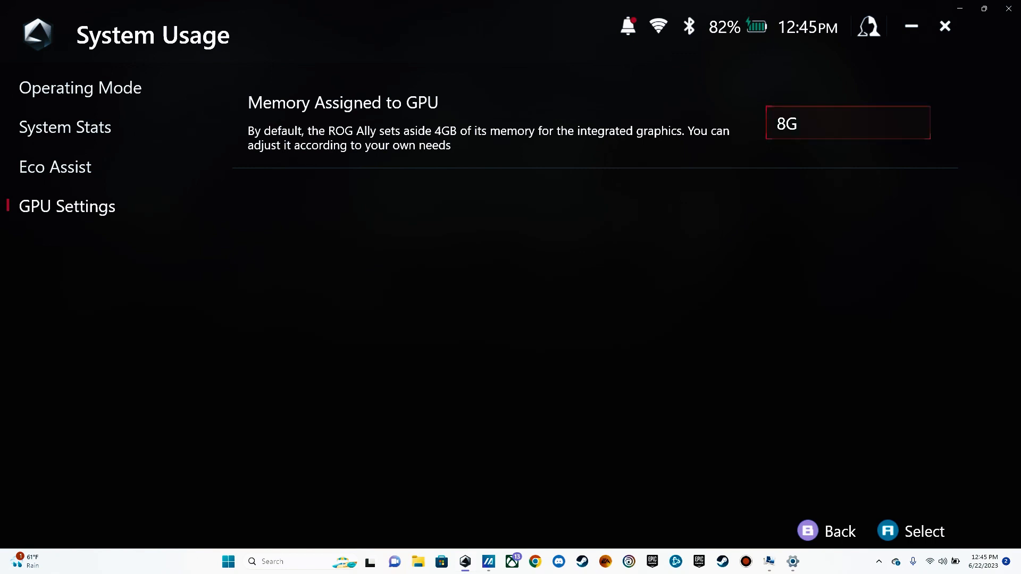
Step: Set Memory Assigned to GPU to 3G and respond to the Restart? prompt
{"action": "left_click", "coordinate": [848, 122]}
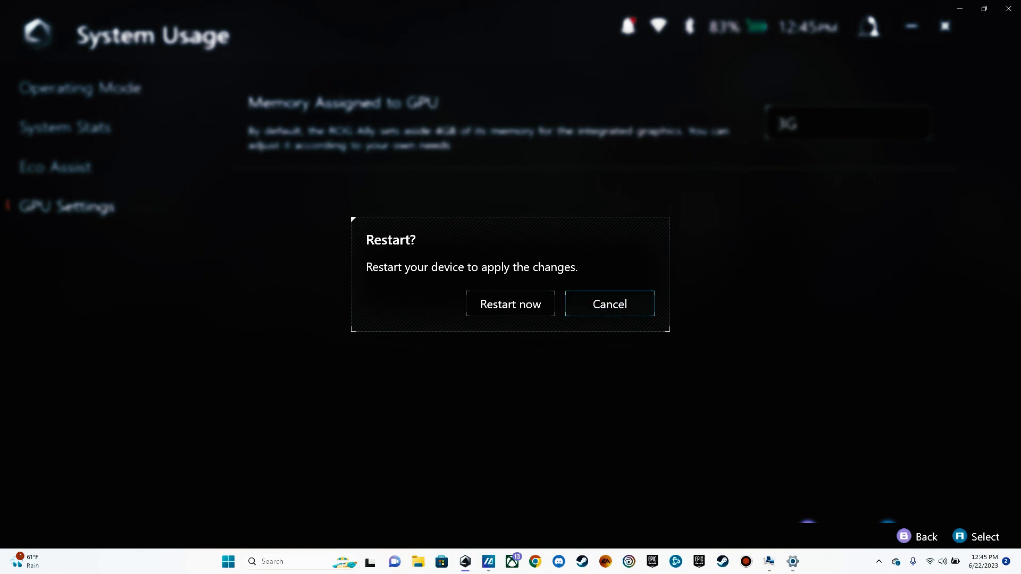
{"action": "left_click", "coordinate": [610, 304]}
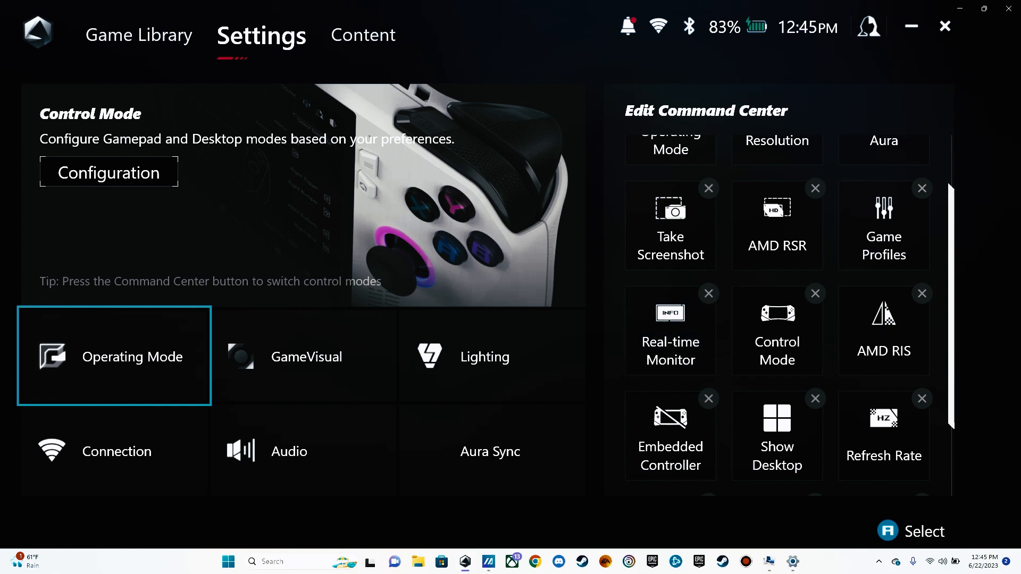
Step: Reopen the Operating Mode view showing live CPU frequency and usage
{"action": "left_click", "coordinate": [115, 357]}
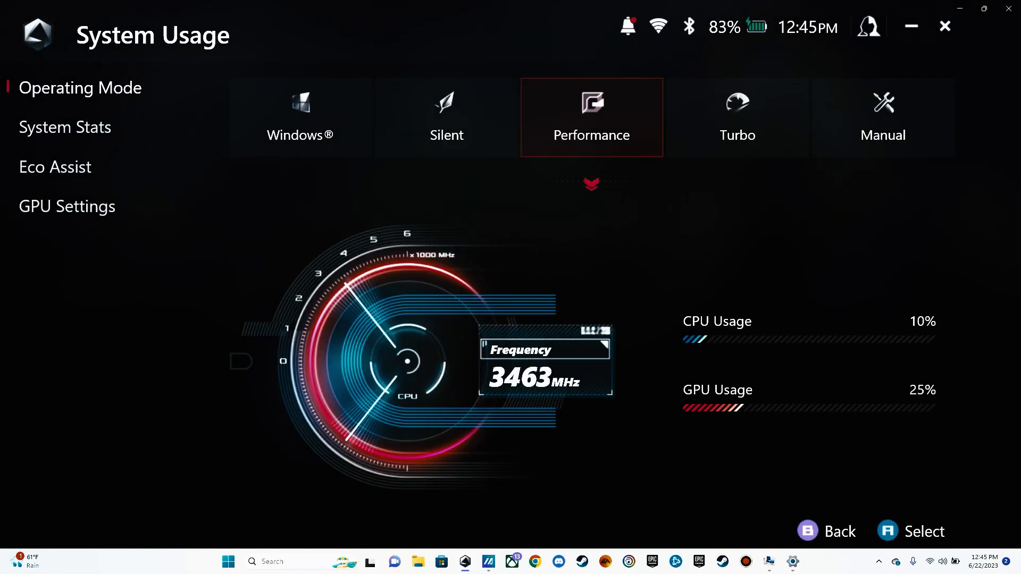
Step: Switch to Manual operating mode and acknowledge the manual-settings reminder
{"action": "left_click", "coordinate": [882, 117]}
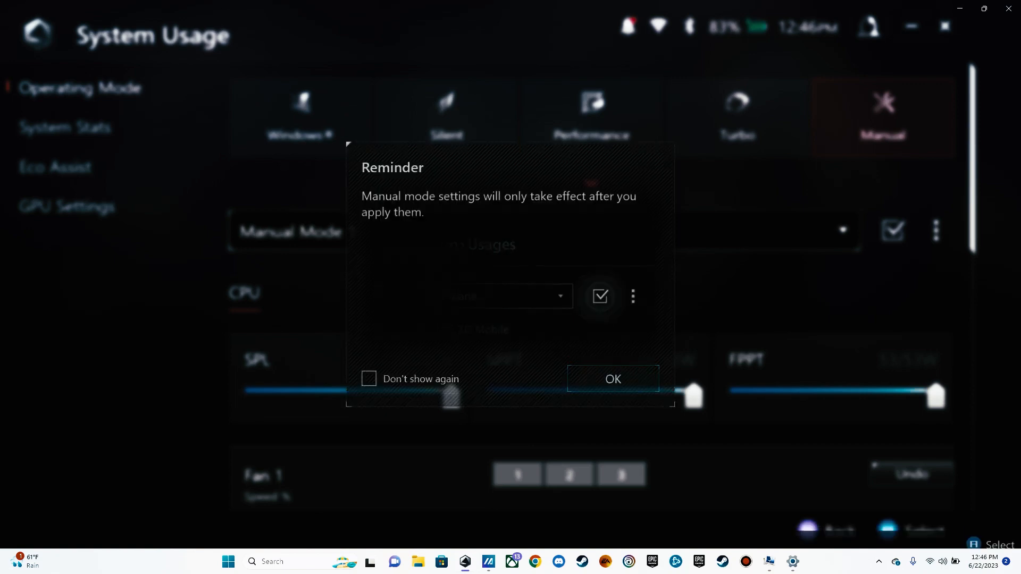
{"action": "left_click", "coordinate": [613, 378]}
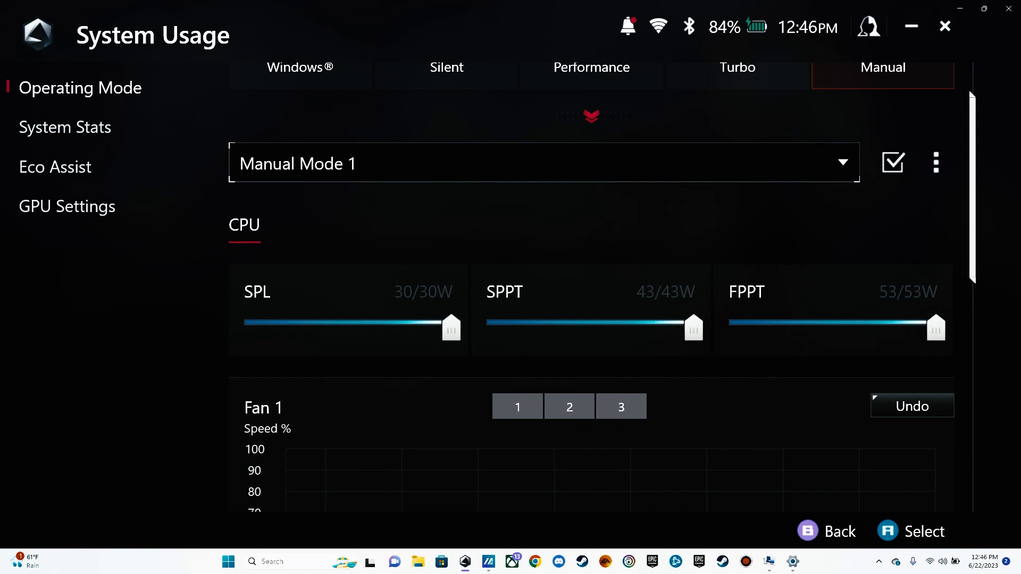
{"action": "mouse_move", "coordinate": [450, 328]}
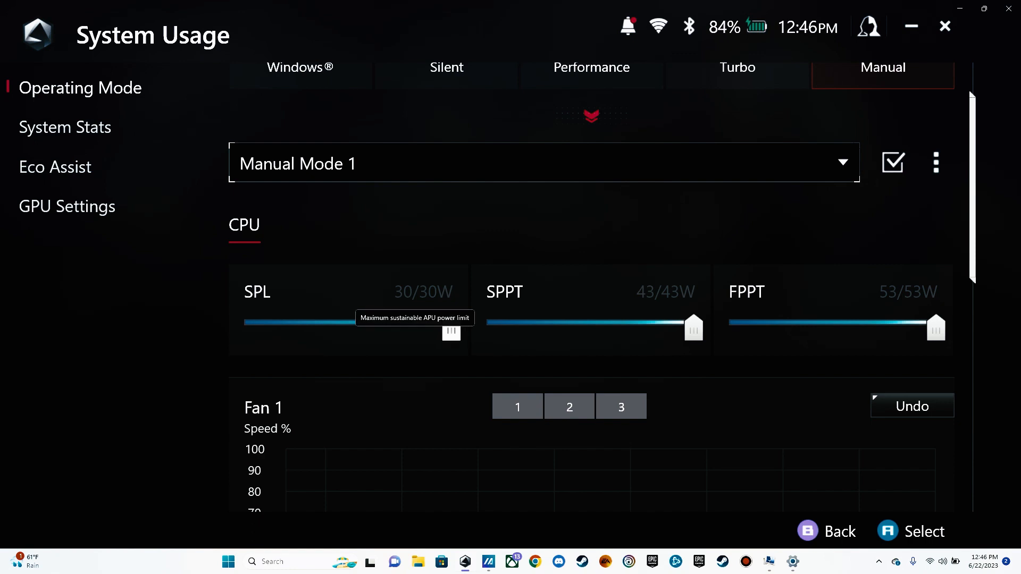
{"action": "left_click_drag", "start_coordinate": [451, 330], "coordinate": [246, 329]}
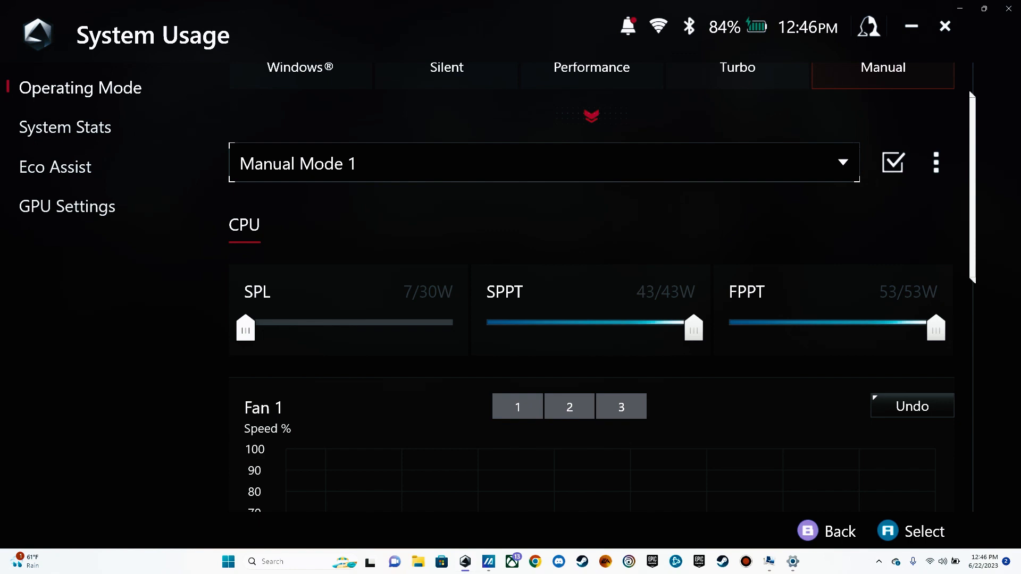
{"action": "left_click_drag", "start_coordinate": [245, 329], "coordinate": [352, 328]}
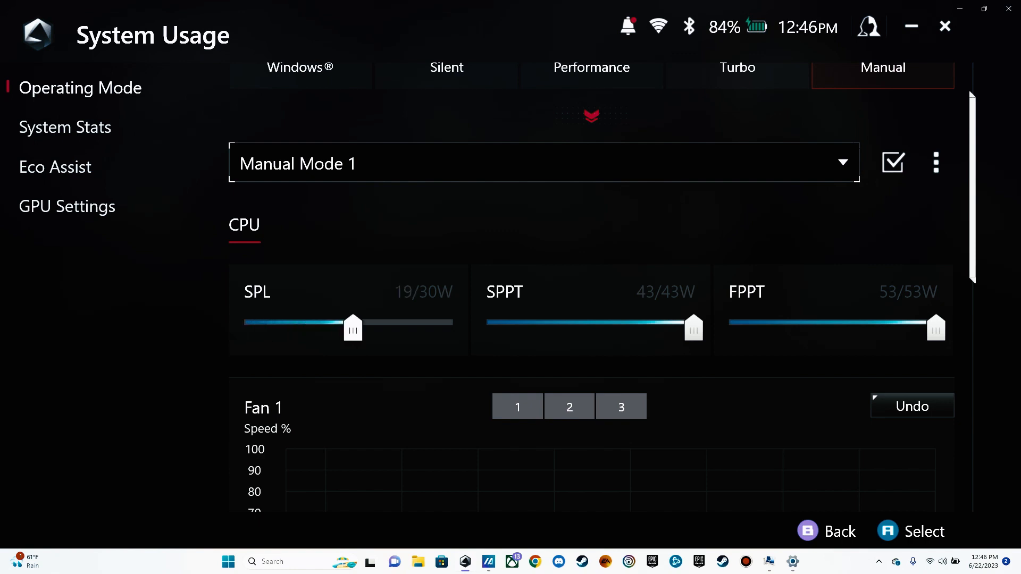
{"action": "left_click_drag", "start_coordinate": [352, 327], "coordinate": [451, 328]}
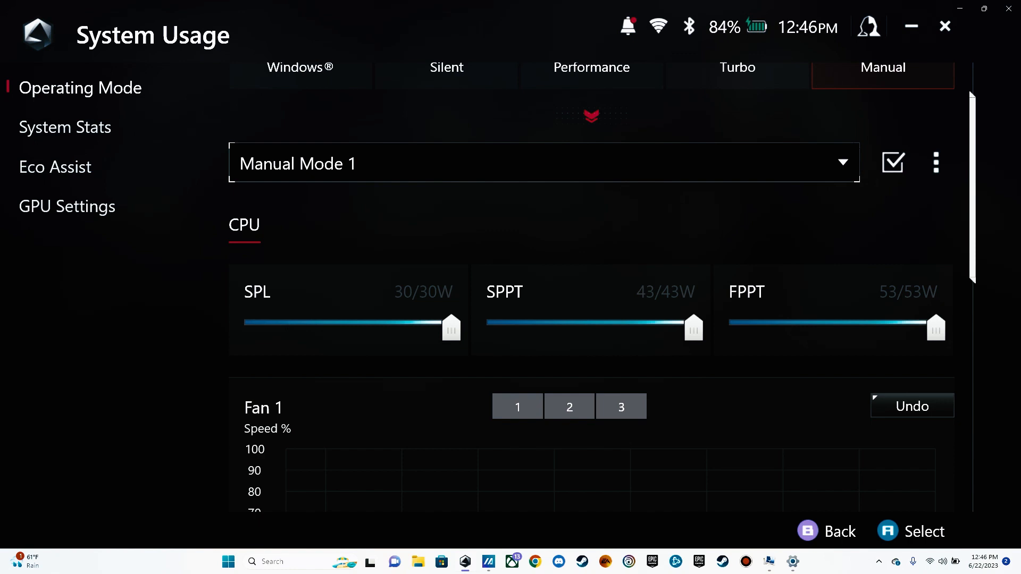
{"action": "scroll", "scroll_direction": "down", "scroll_amount": 3}
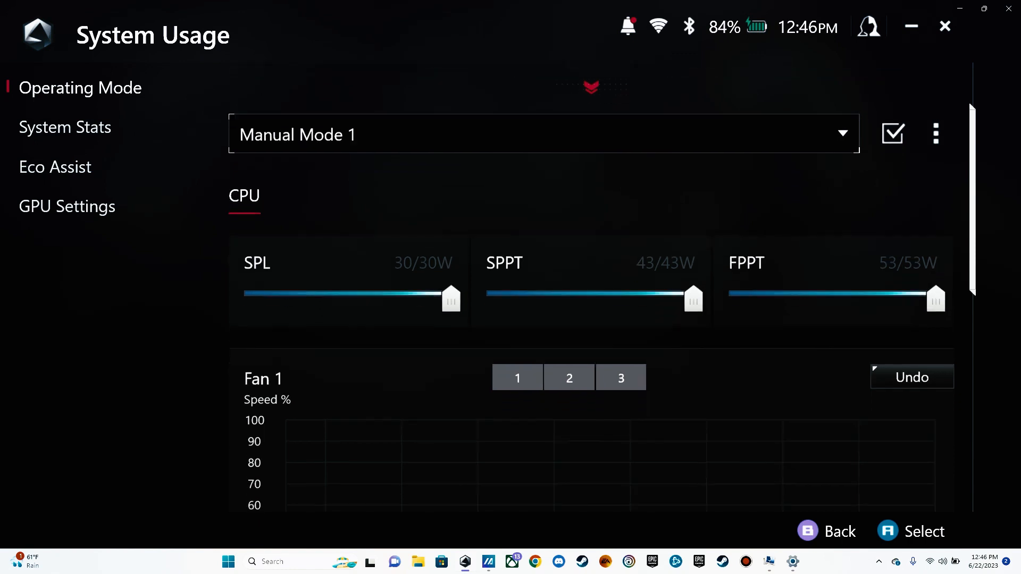
{"action": "scroll", "scroll_direction": "down", "scroll_amount": 3}
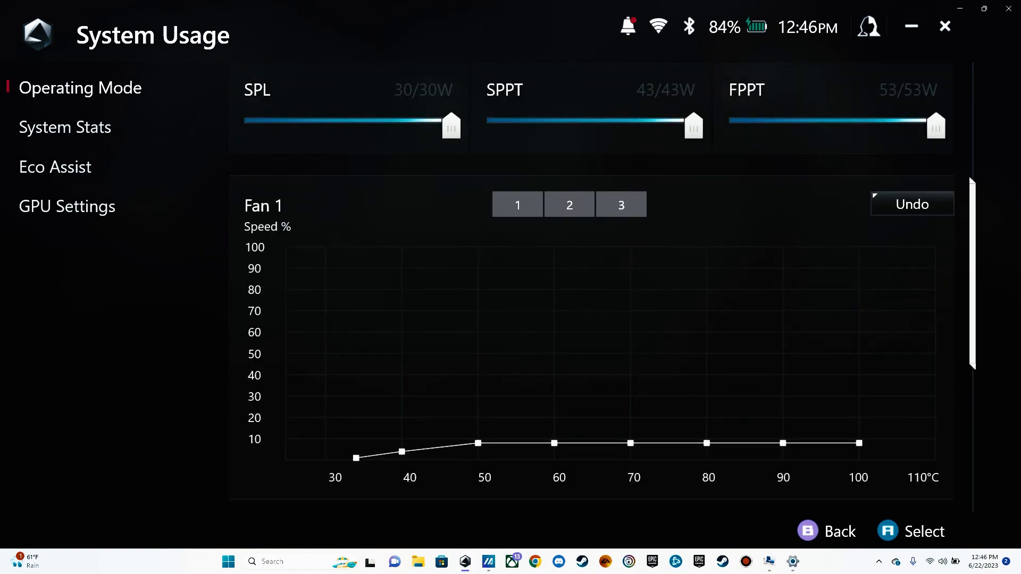
{"action": "scroll", "scroll_direction": "down", "scroll_amount": 3}
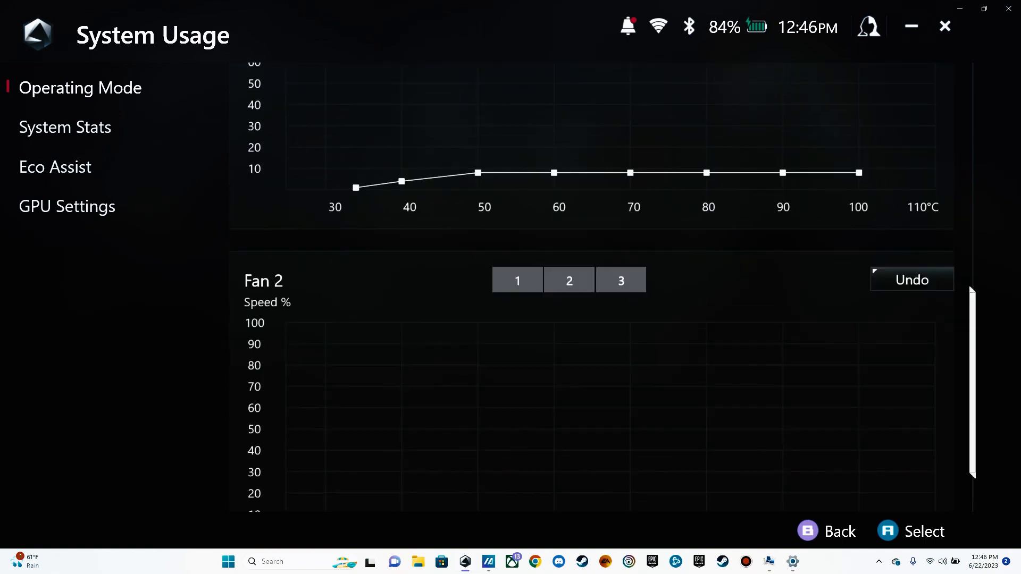
{"action": "scroll", "scroll_direction": "down", "scroll_amount": 3}
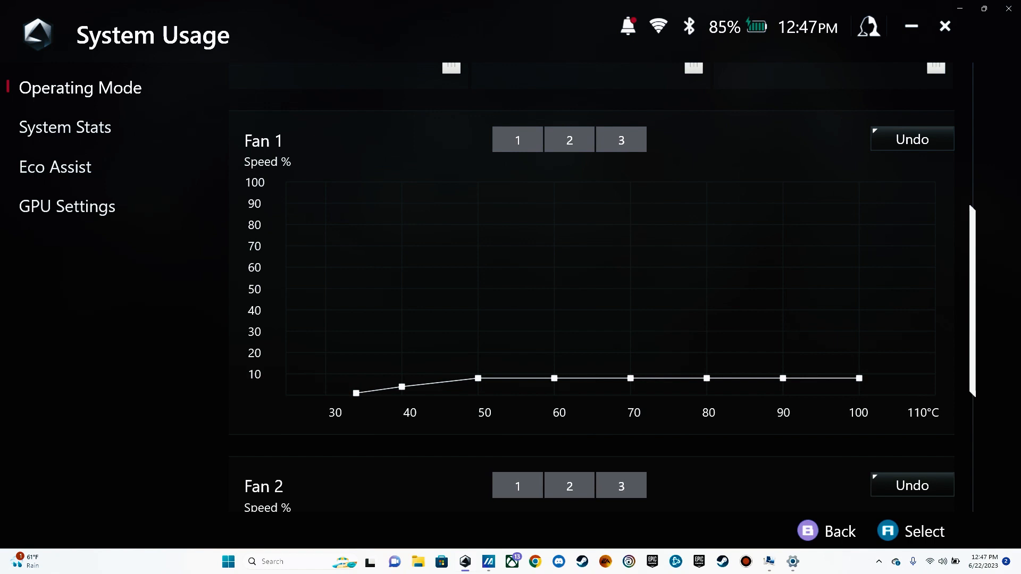
{"action": "scroll", "scroll_direction": "down", "scroll_amount": 3}
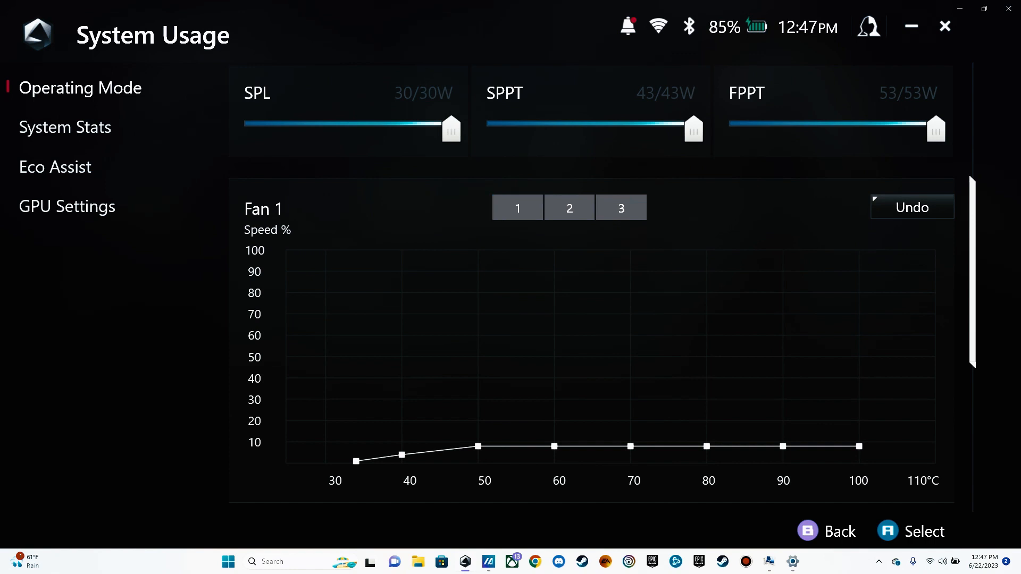
{"action": "scroll", "scroll_direction": "down", "scroll_amount": 3}
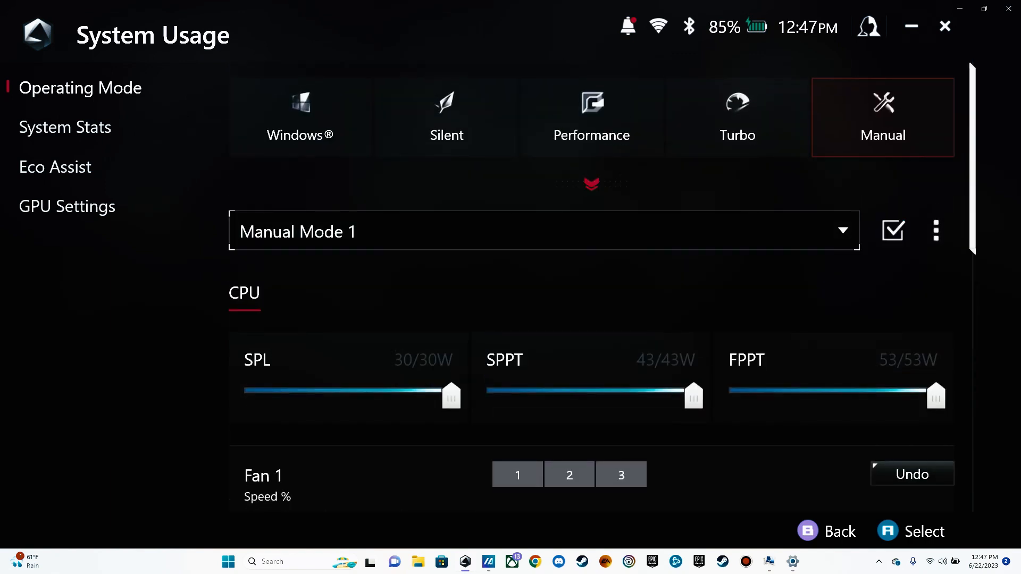
Step: Review Eco Assist (Extreme Standby off, Modern Standby Assistant on), then go to the User Center profile
{"action": "scroll", "scroll_direction": "down", "scroll_amount": 3}
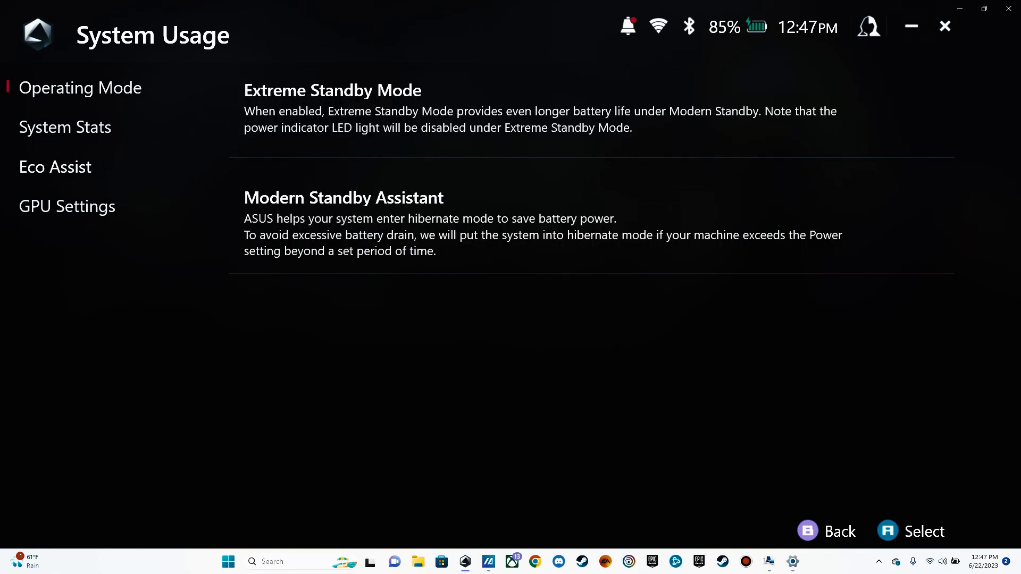
{"action": "left_click", "coordinate": [55, 166]}
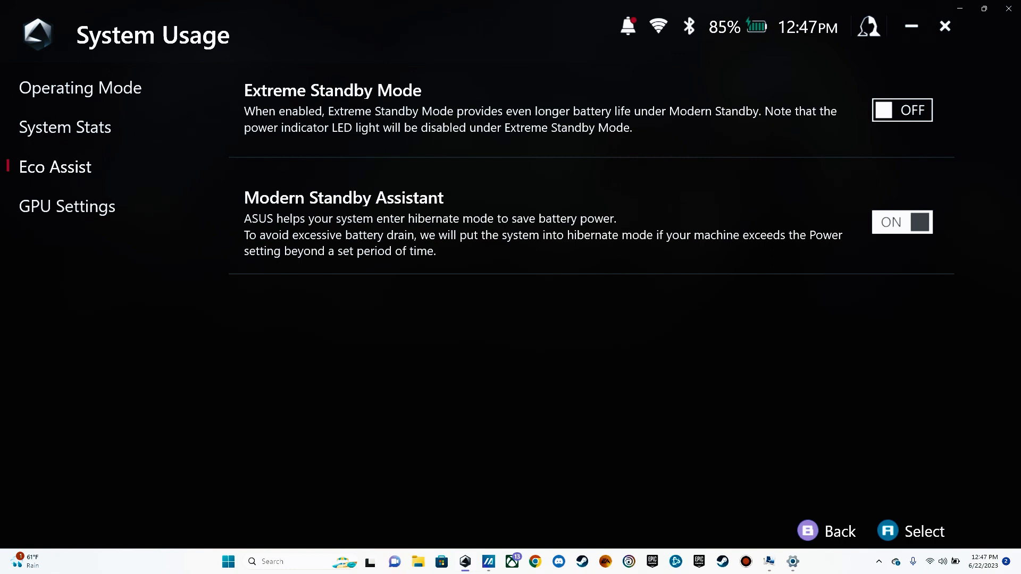
{"action": "left_click", "coordinate": [870, 25]}
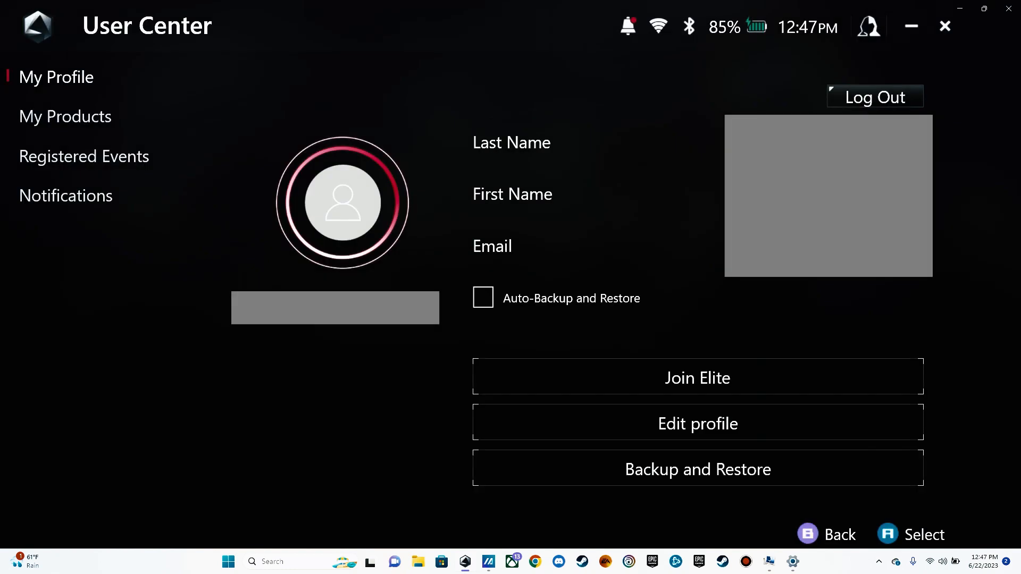